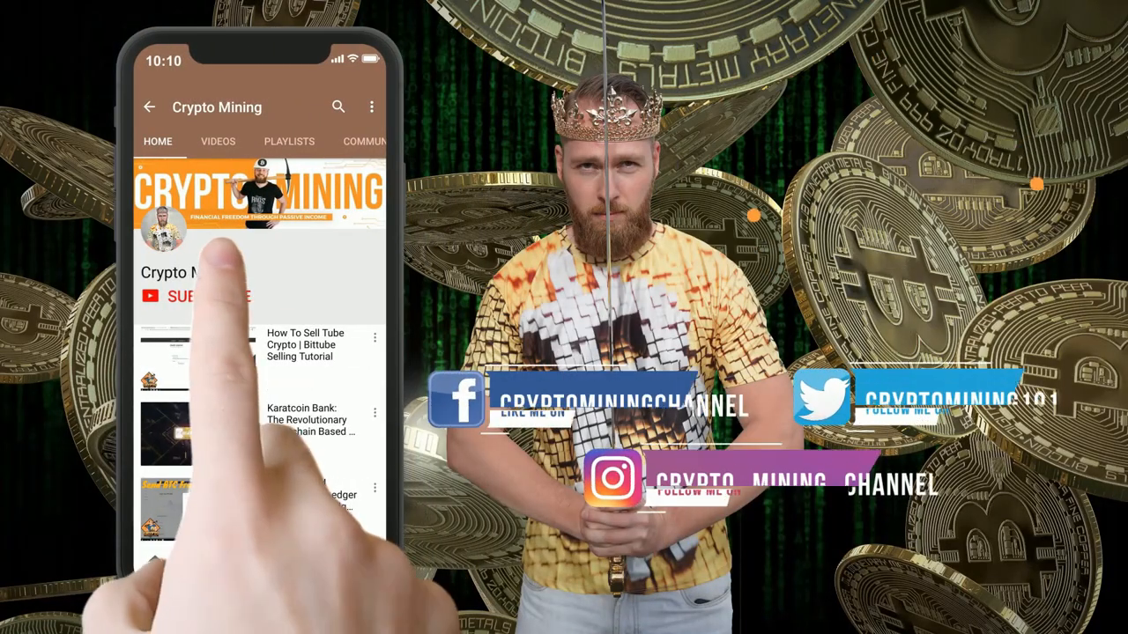
# - Open the Crypto Videos and Podcasts category and highlight the Crypto Podcast and Blockchain Podcast tags
pyautogui.click(193, 295)
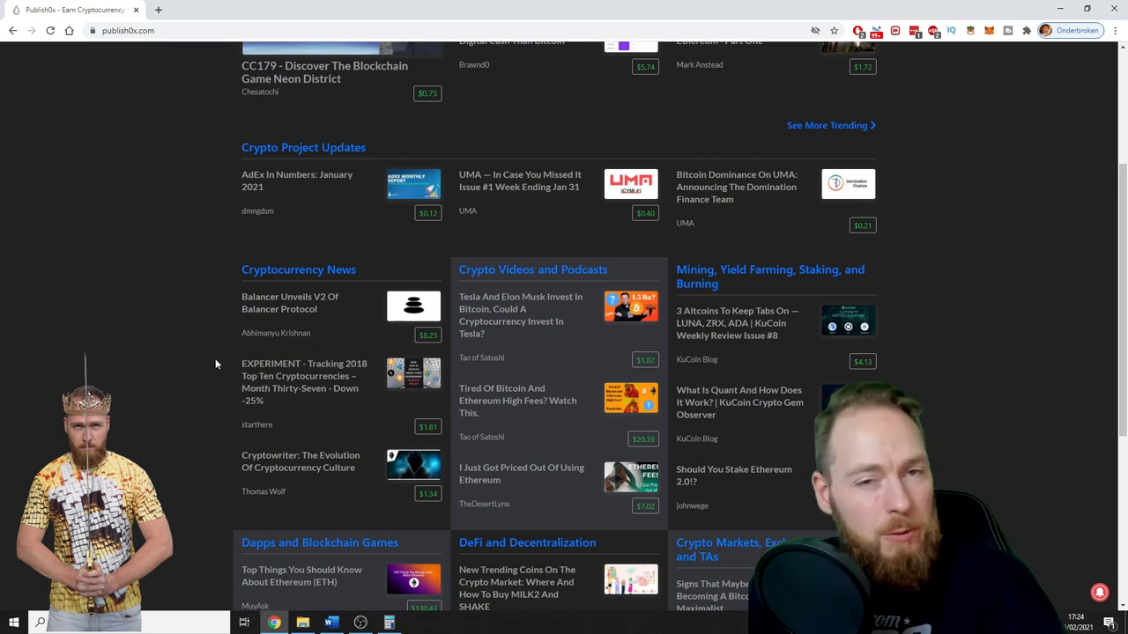
pyautogui.moveTo(175, 291)
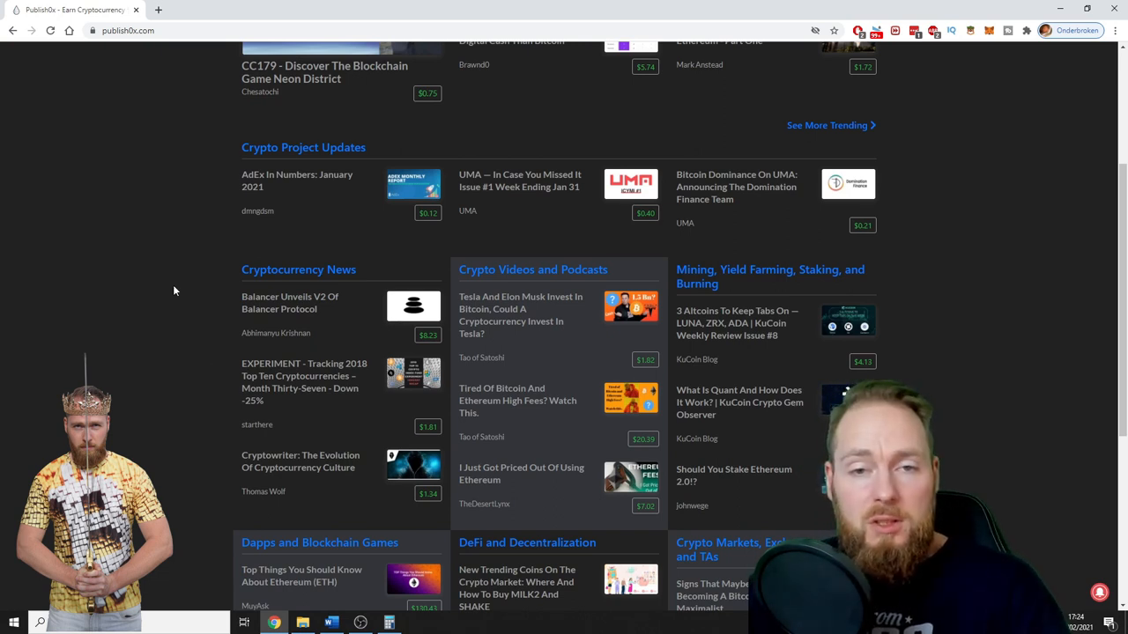
pyautogui.scroll(-3)
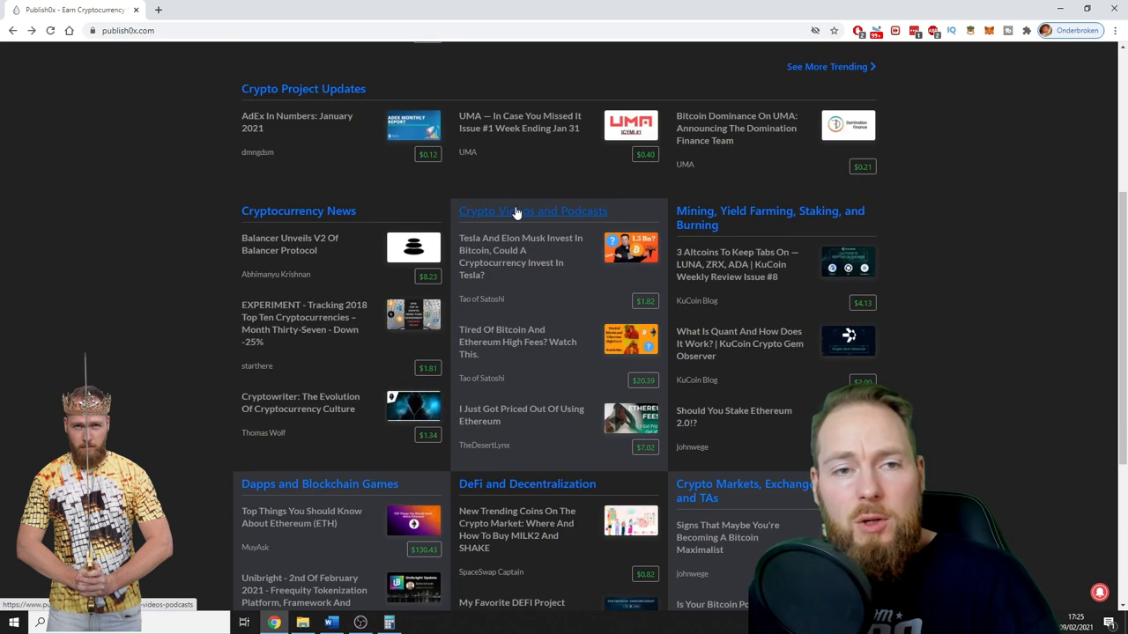
pyautogui.click(533, 211)
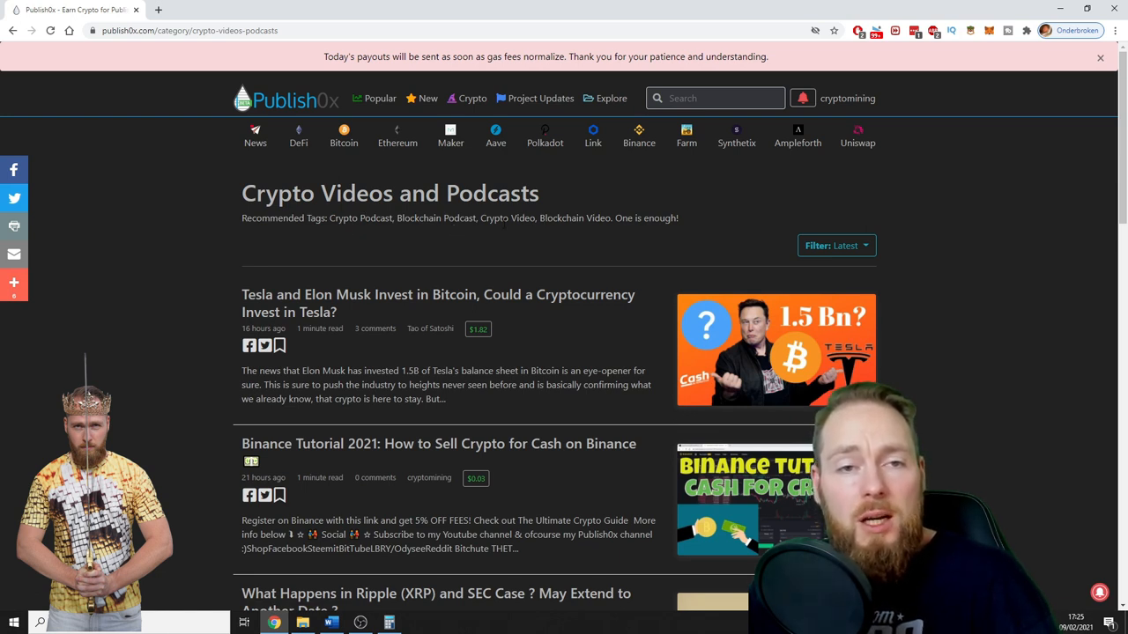
pyautogui.moveTo(330, 218); pyautogui.dragTo(507, 217)
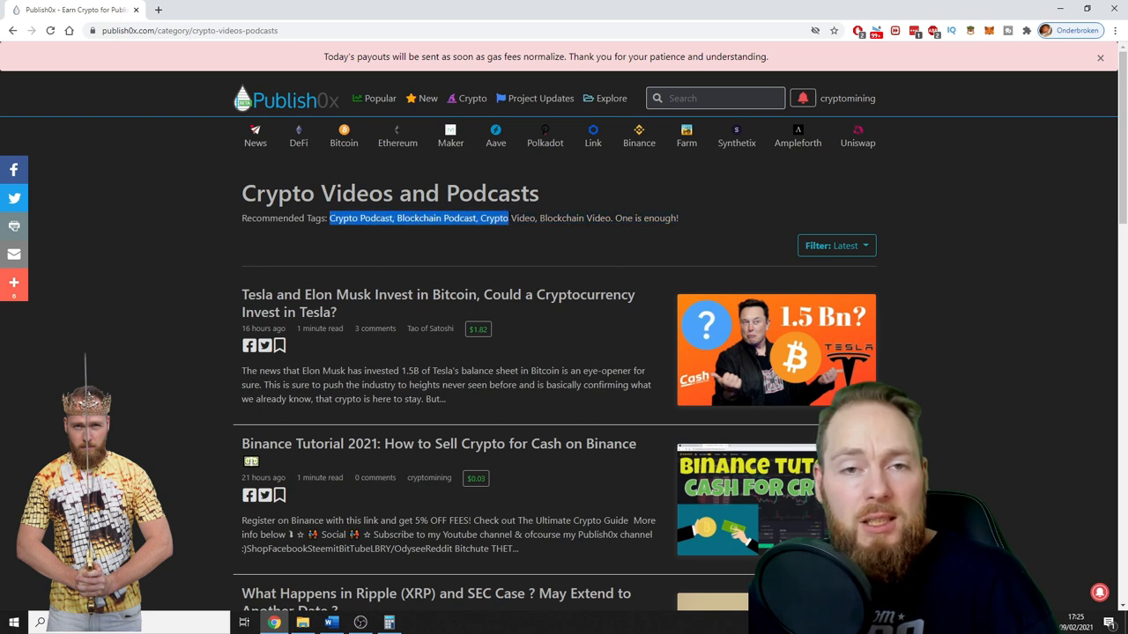